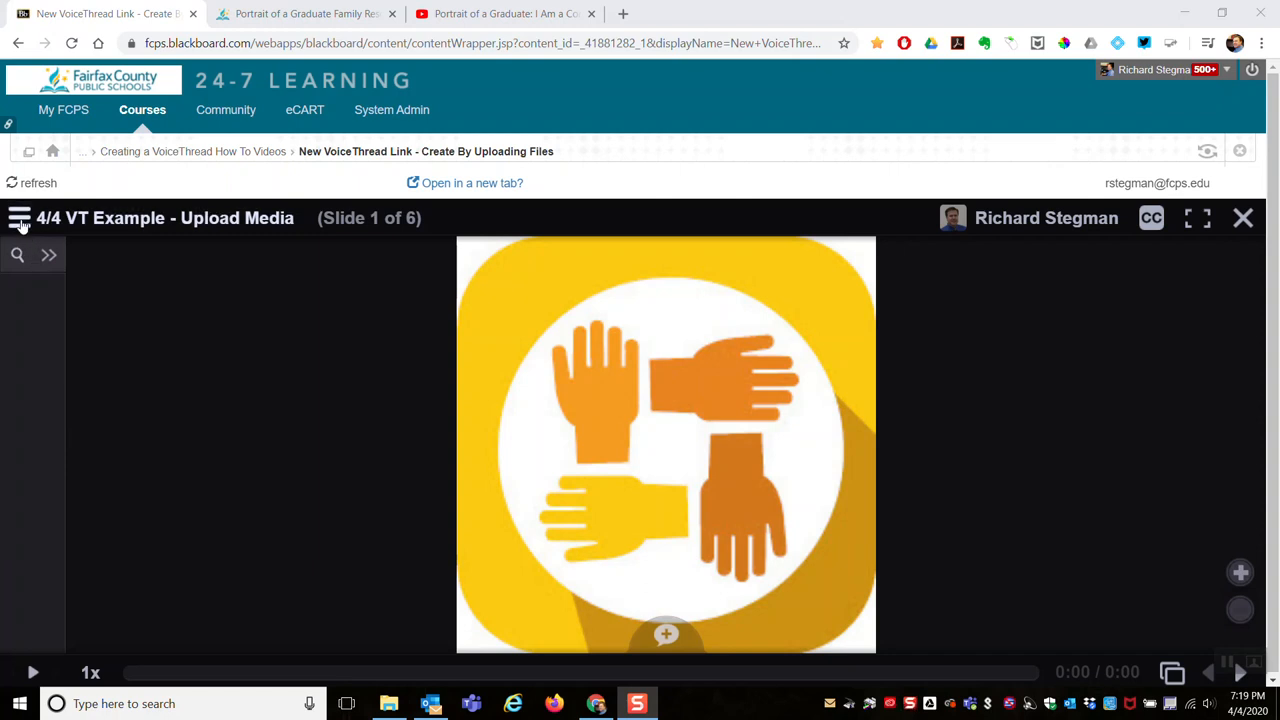
Step: Open the '4/4 VT Example - Upload Media' thread in edit view from the player menu
{"action": "left_click", "coordinate": [20, 218]}
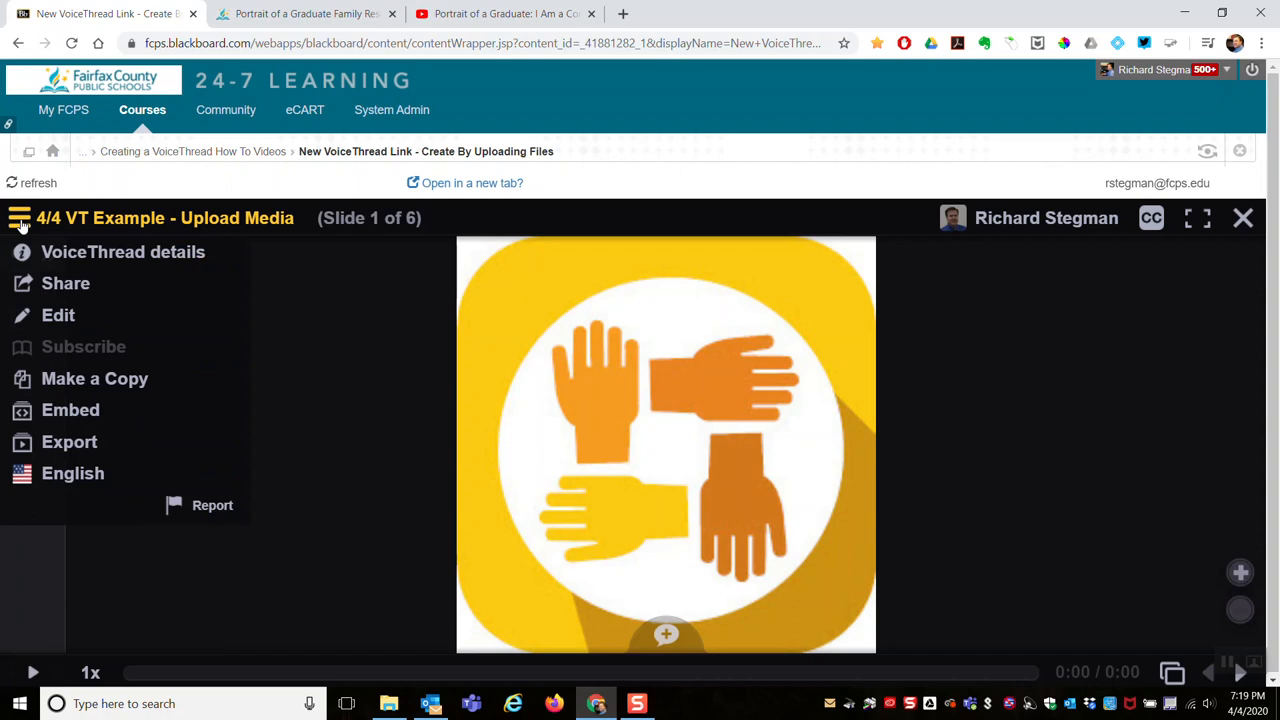
{"action": "mouse_move", "coordinate": [58, 316]}
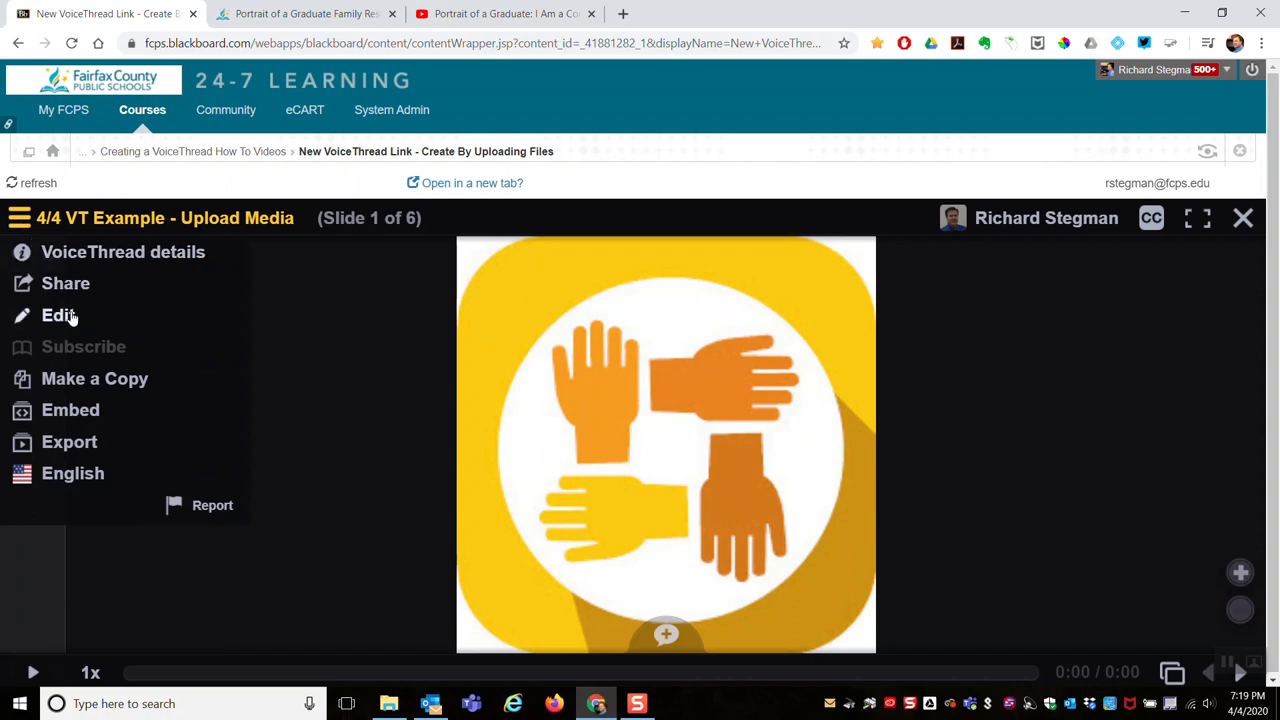
{"action": "left_click", "coordinate": [58, 316]}
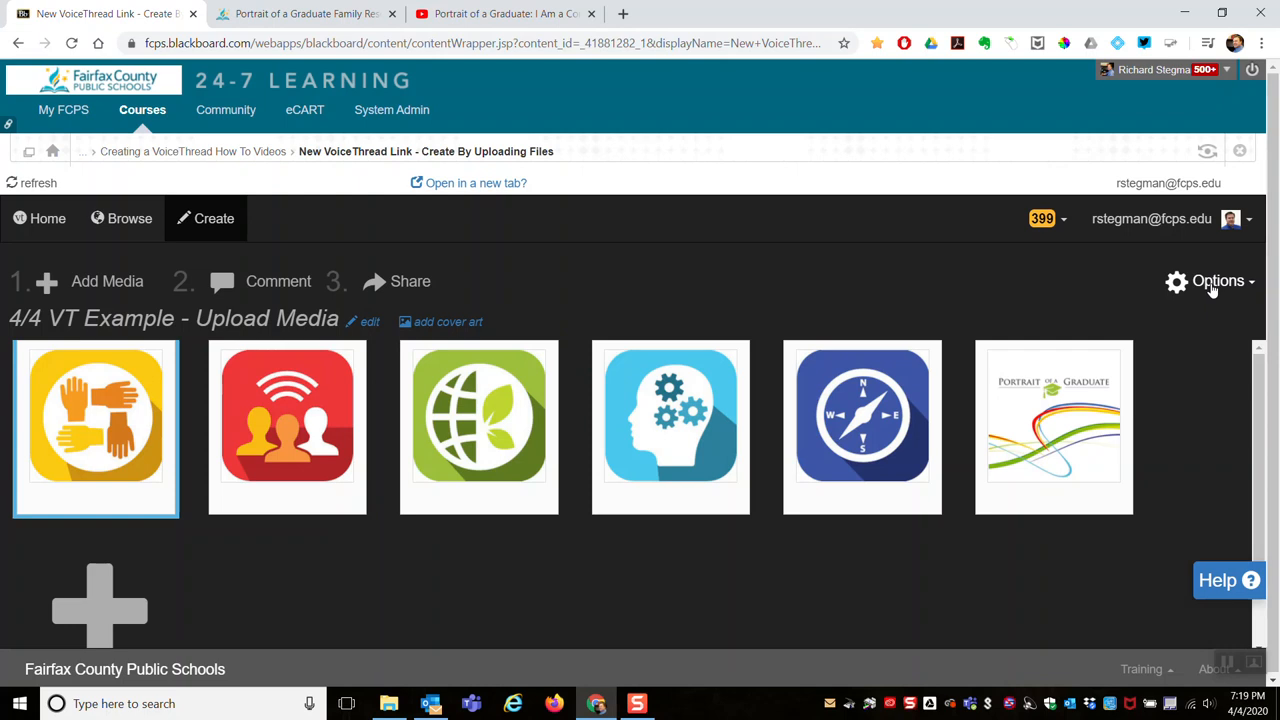
{"action": "mouse_move", "coordinate": [1212, 292]}
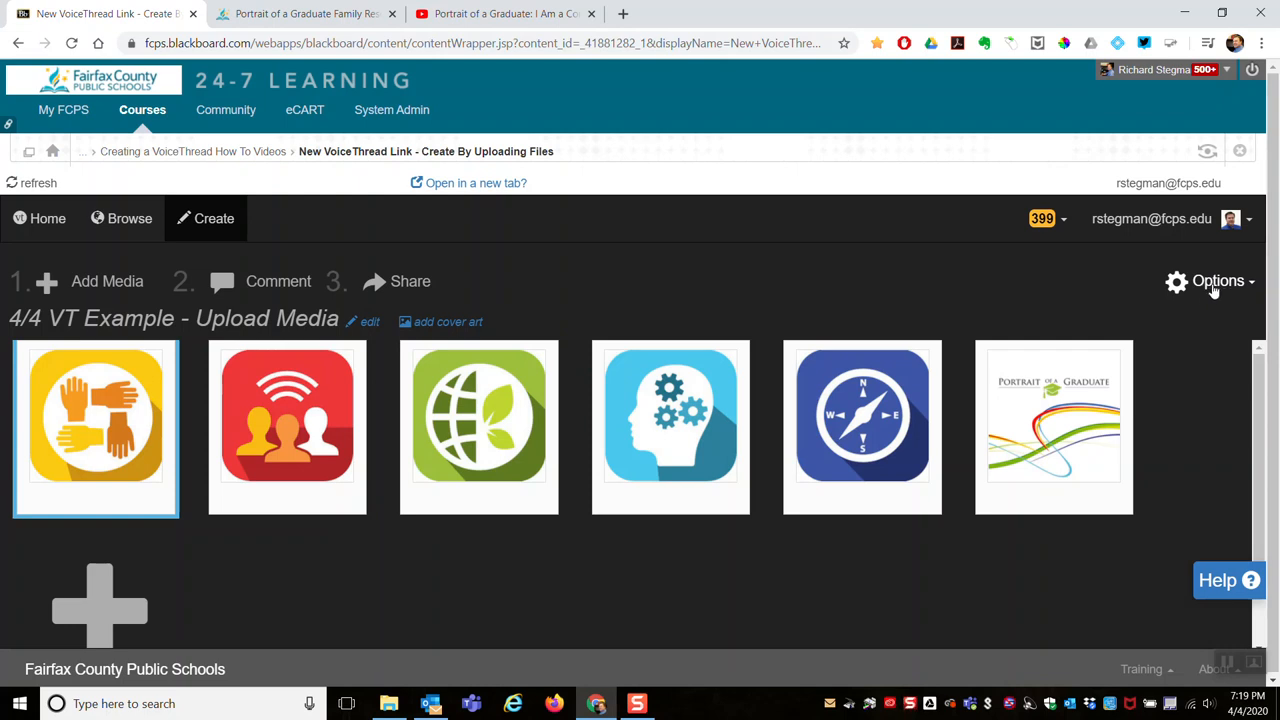
Step: Review the Playback Options and Title/Description settings, then close them unsaved
{"action": "left_click", "coordinate": [1210, 280]}
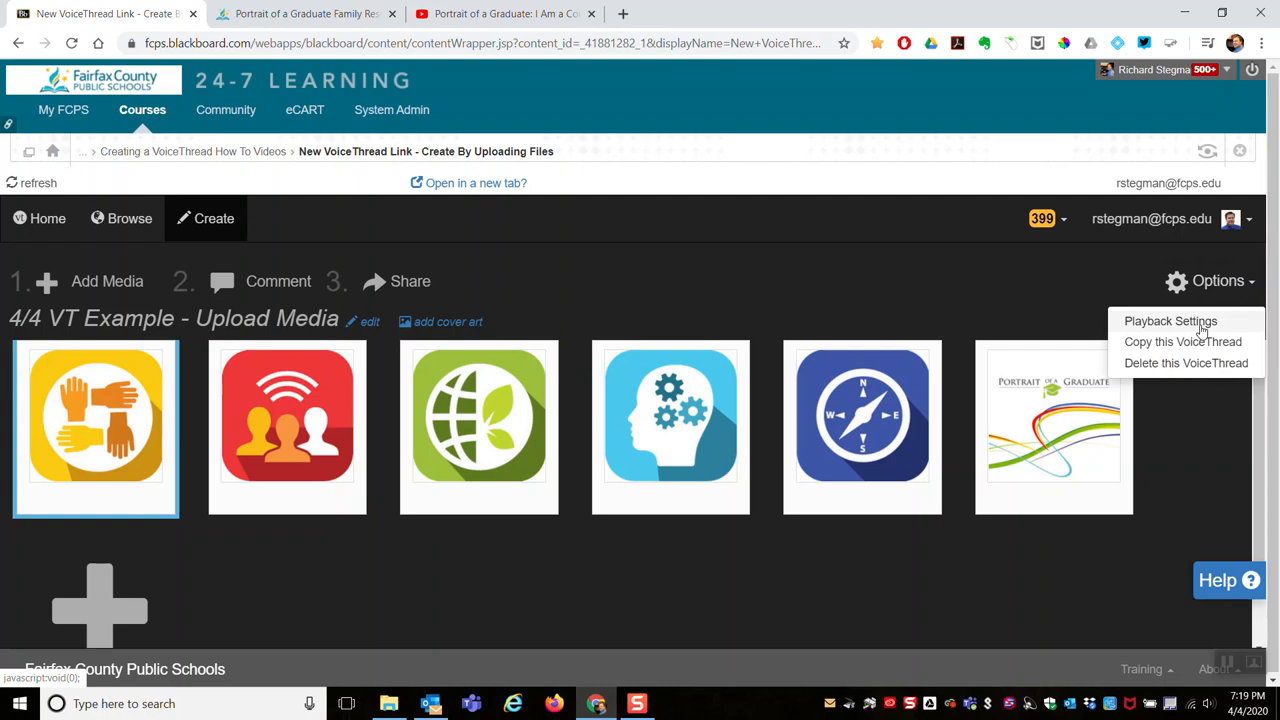
{"action": "left_click", "coordinate": [1170, 320]}
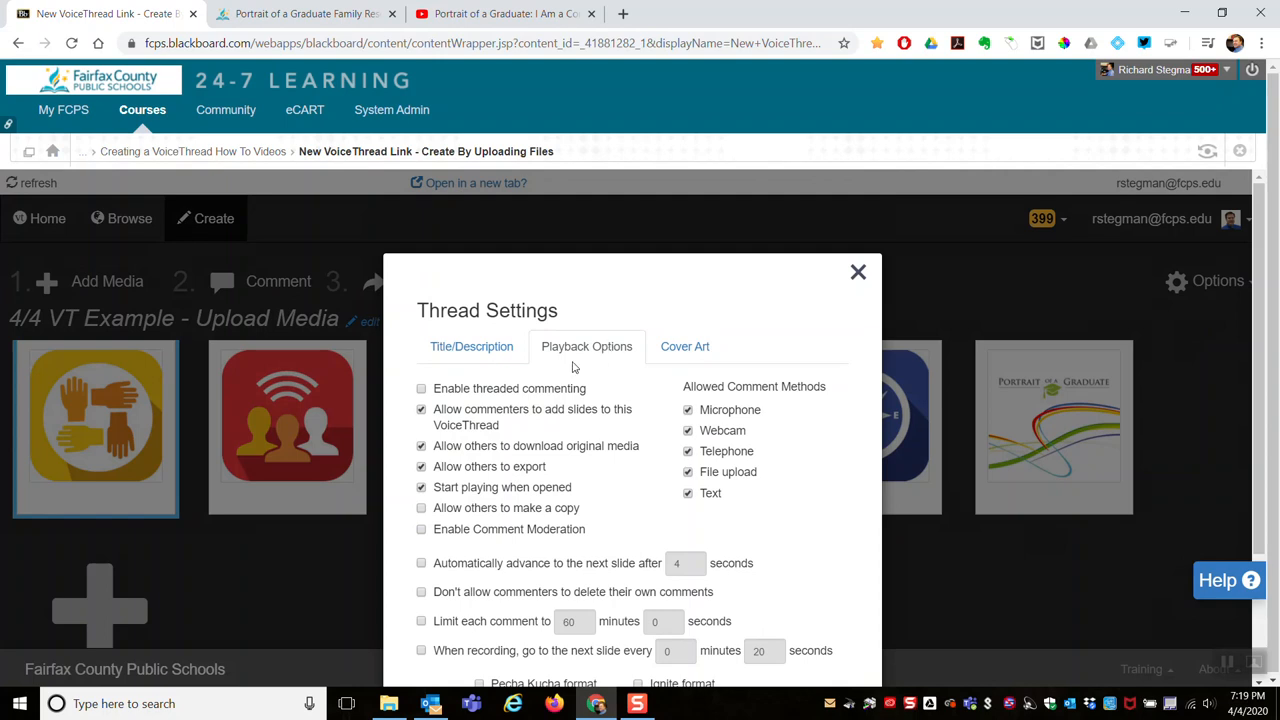
{"action": "left_click", "coordinate": [472, 346]}
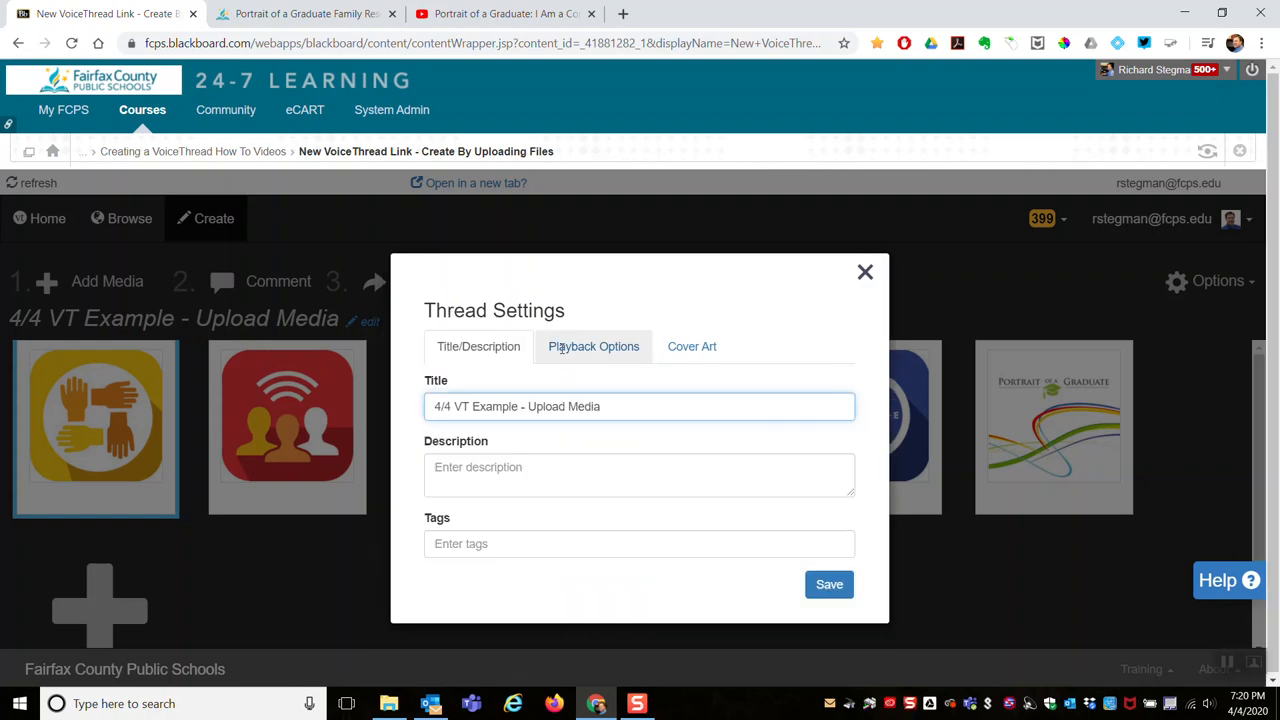
{"action": "left_click", "coordinate": [592, 346]}
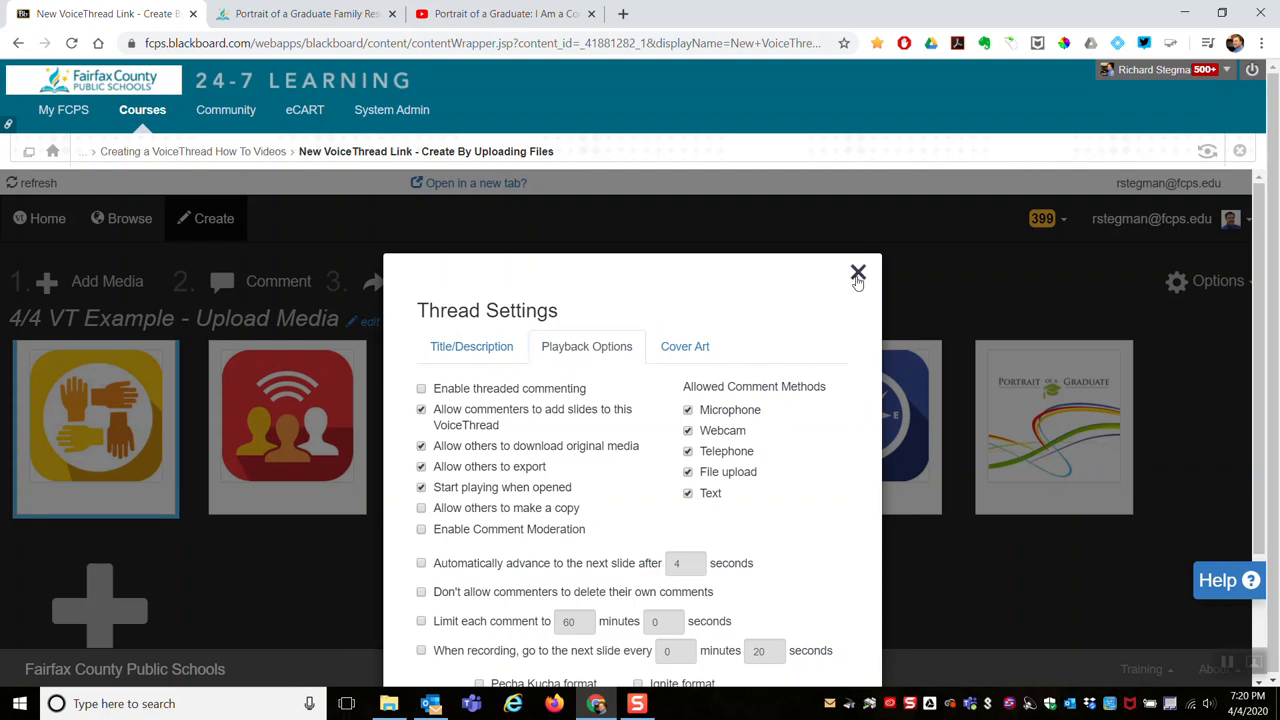
{"action": "left_click", "coordinate": [856, 272]}
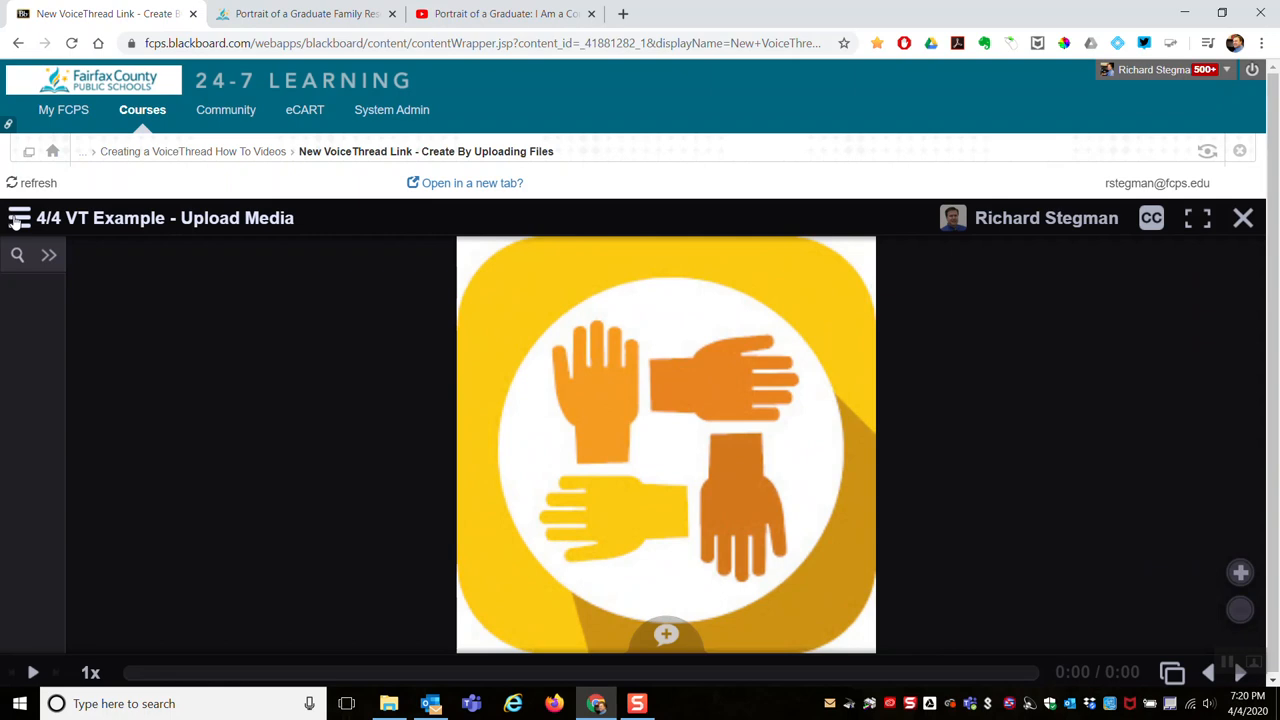
Step: Return to edit view and reopen the thread's Playback Settings
{"action": "left_click", "coordinate": [20, 216]}
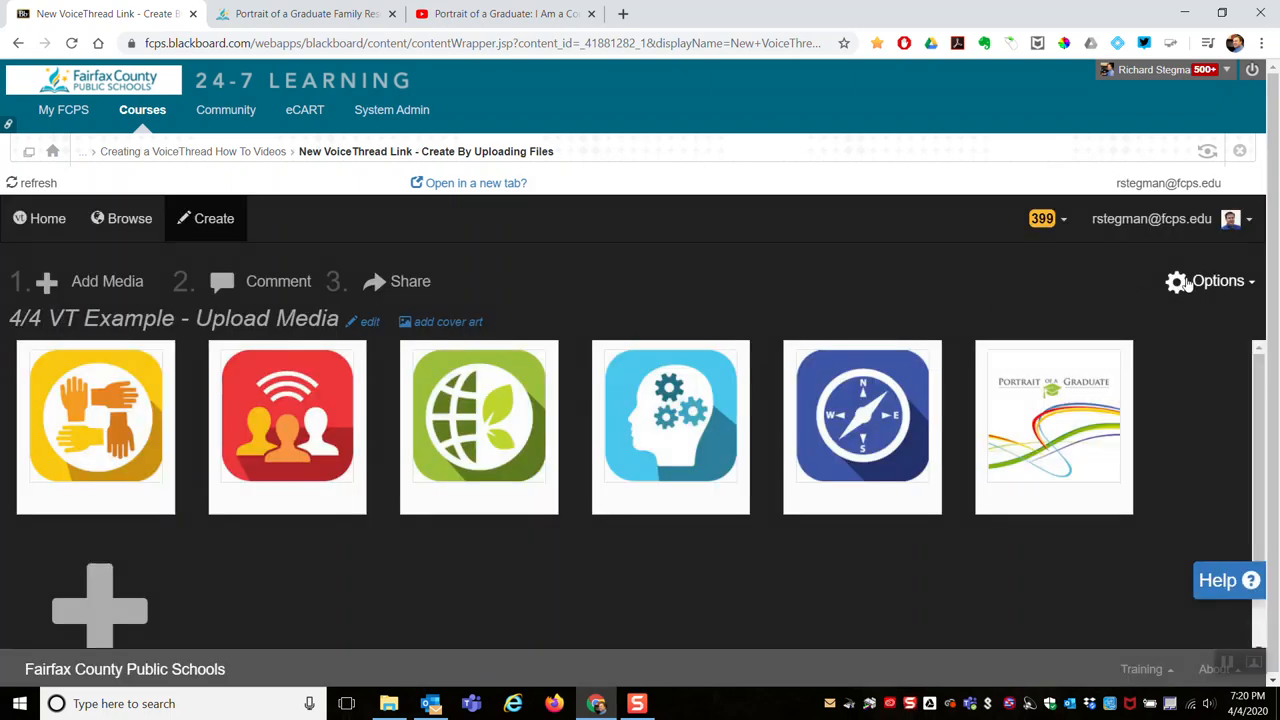
{"action": "left_click", "coordinate": [1218, 280]}
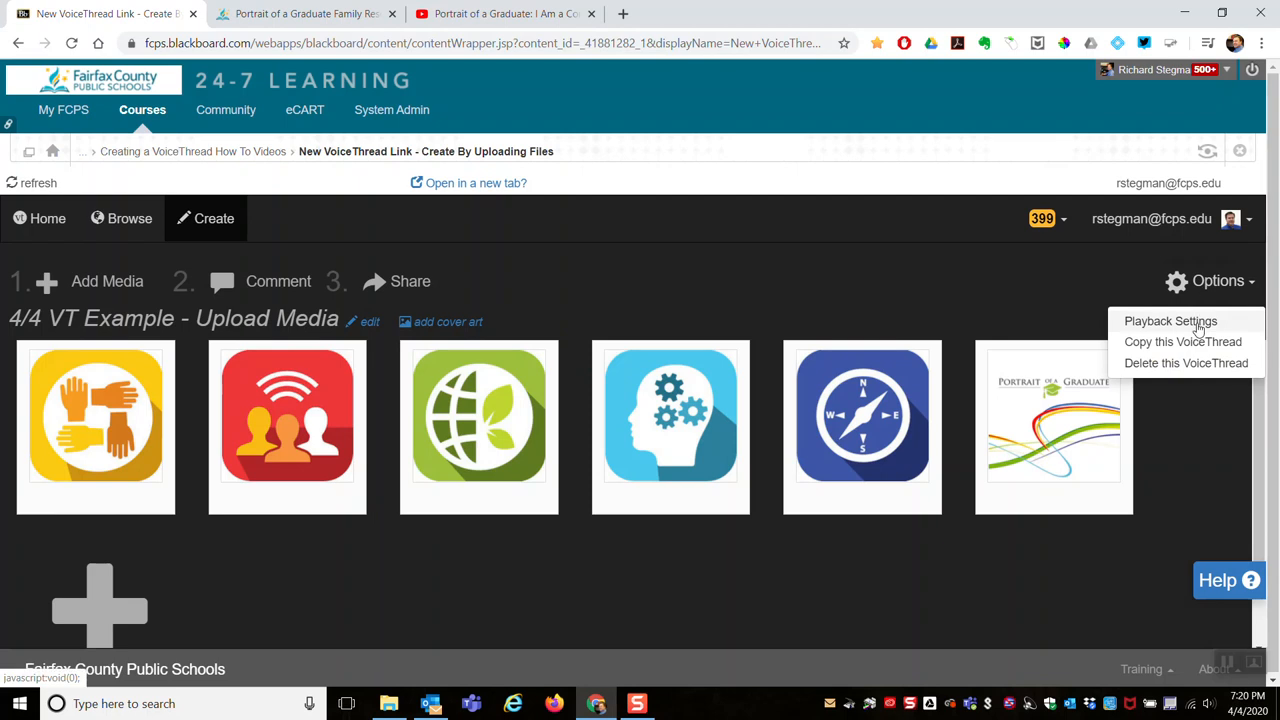
{"action": "left_click", "coordinate": [1170, 320]}
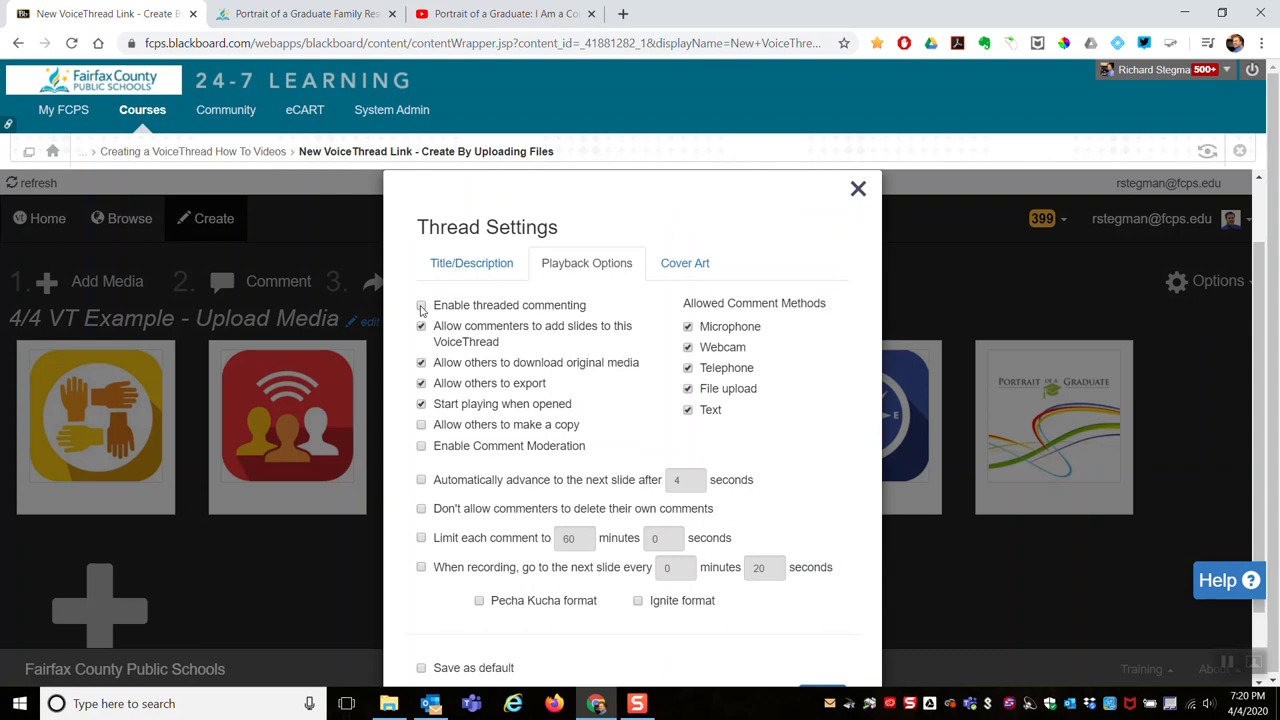
Step: Enable threaded commenting and adding slides; disable downloading originals and exporting
{"action": "left_click", "coordinate": [420, 304]}
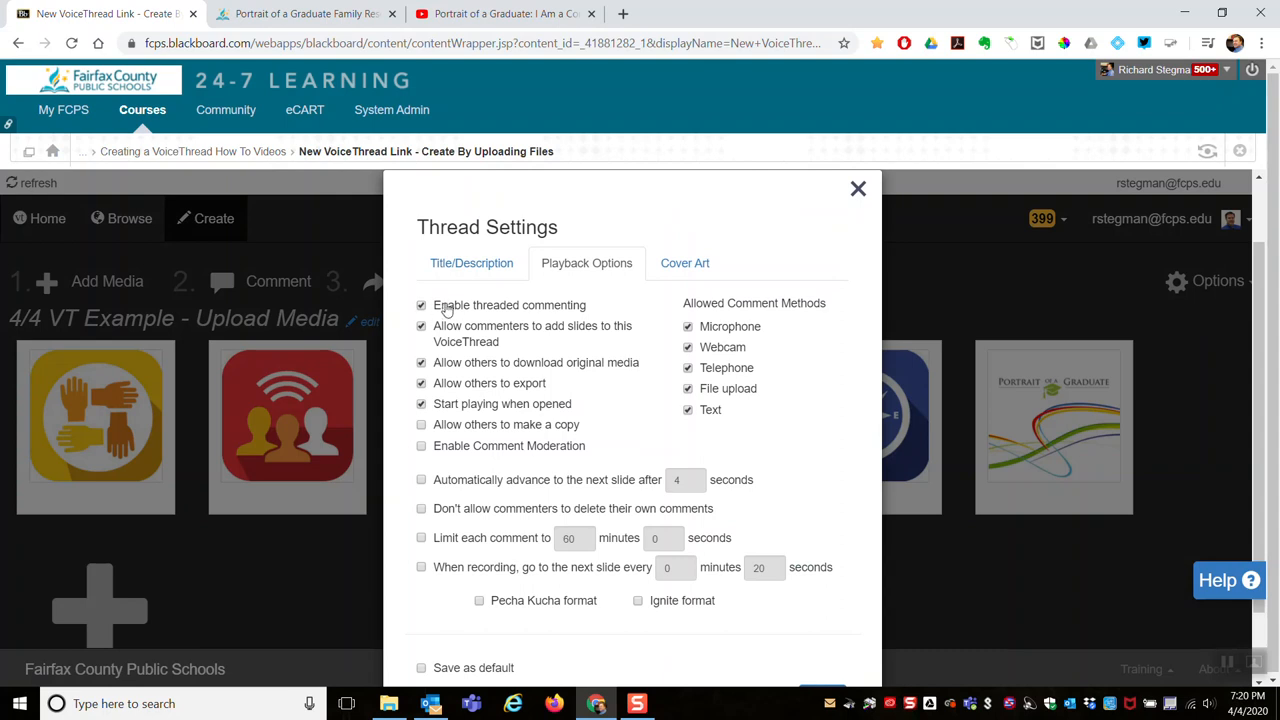
{"action": "mouse_move", "coordinate": [440, 316]}
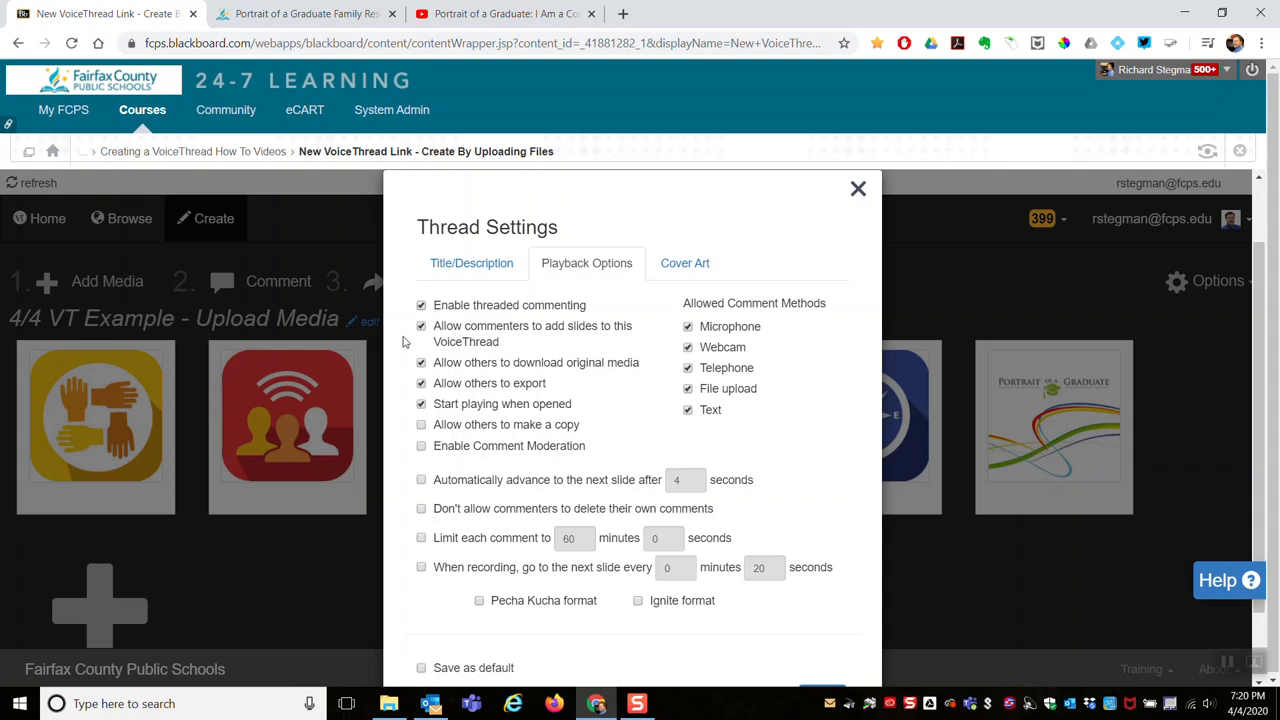
{"action": "left_click", "coordinate": [420, 326]}
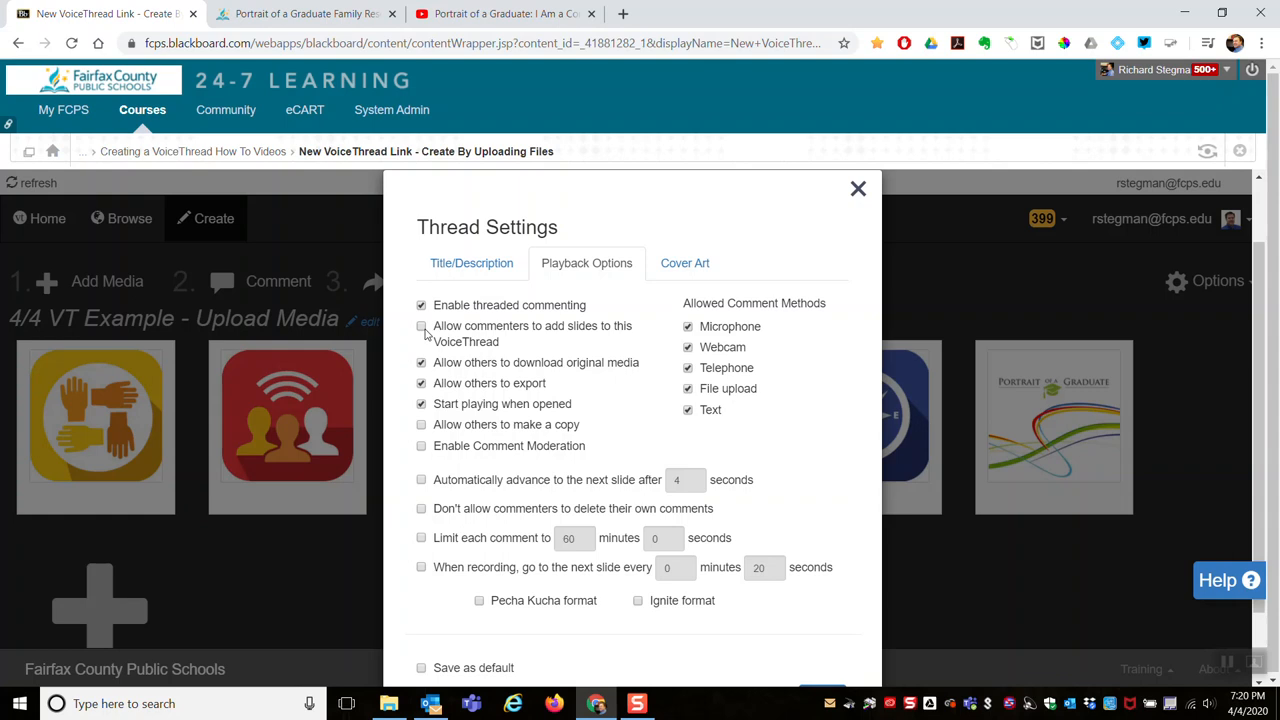
{"action": "left_click", "coordinate": [420, 326]}
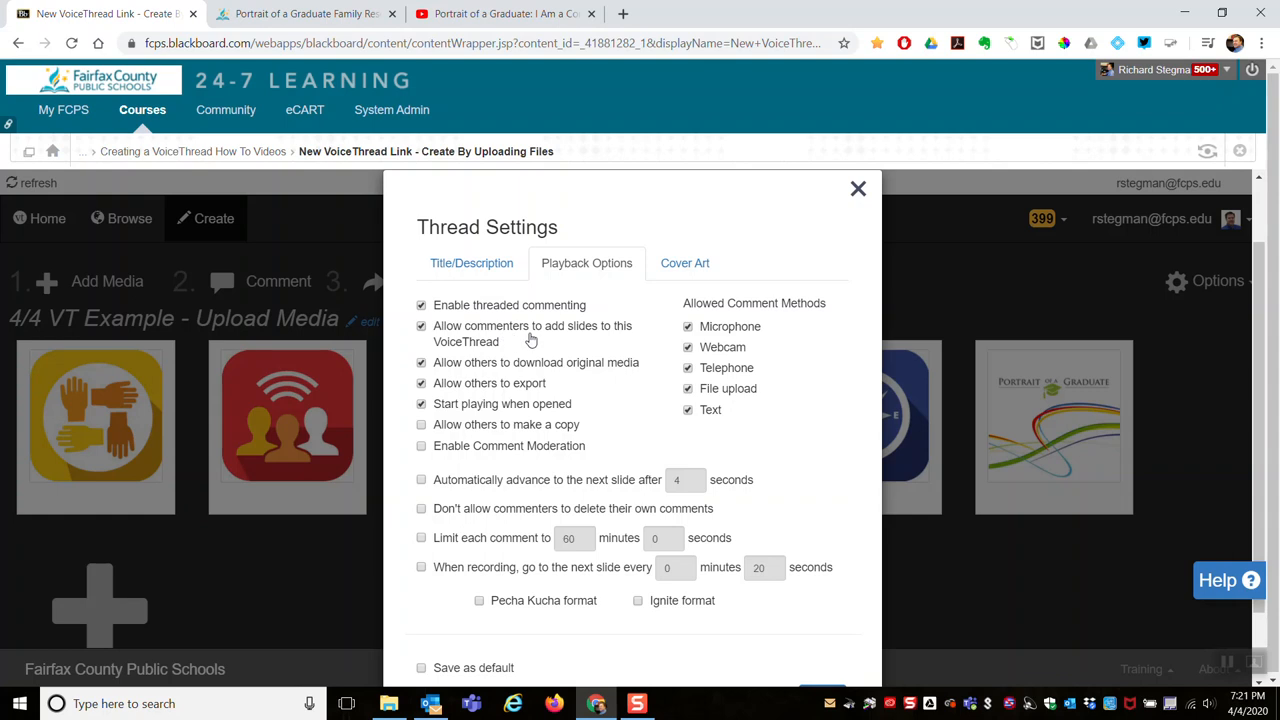
{"action": "mouse_move", "coordinate": [470, 346]}
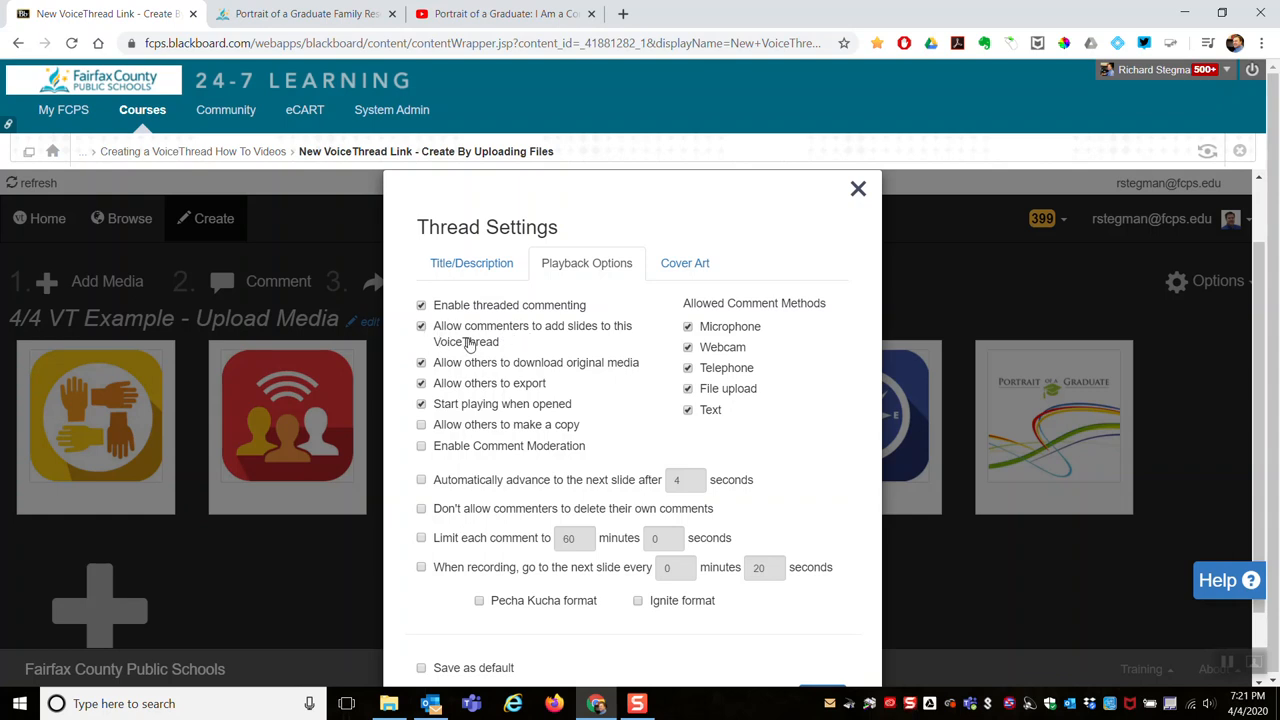
{"action": "left_click", "coordinate": [420, 326]}
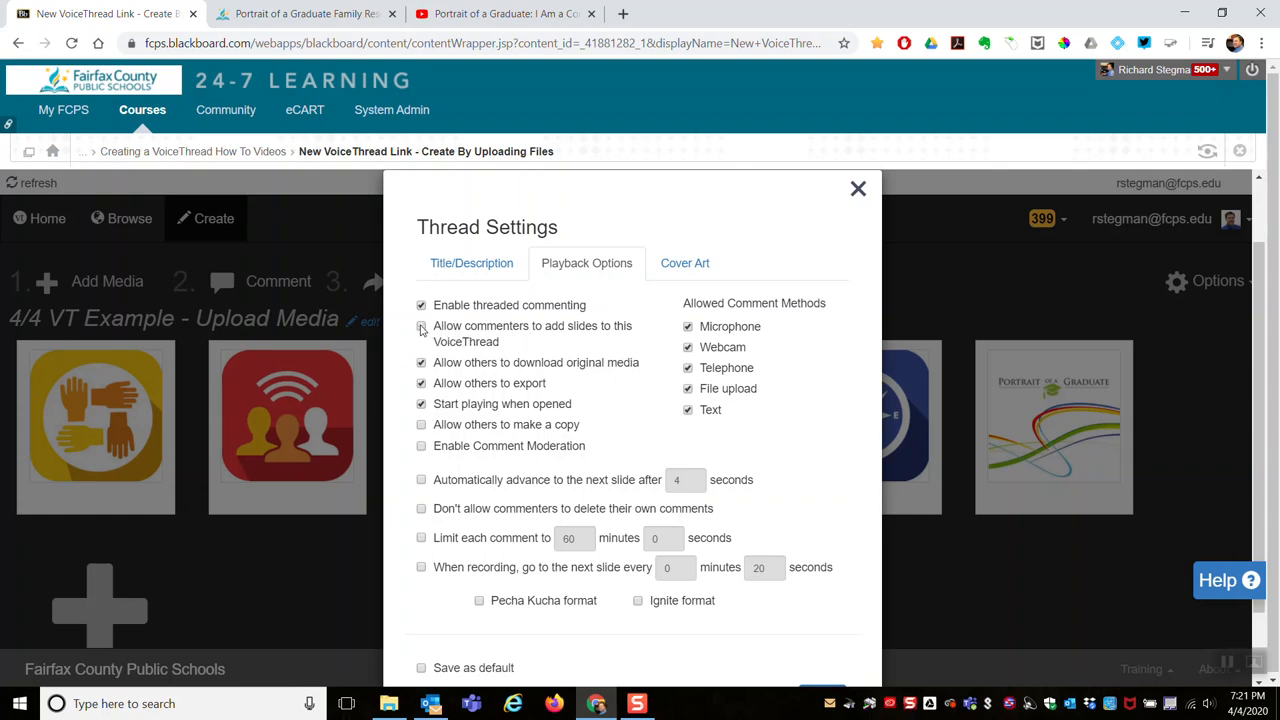
{"action": "left_click", "coordinate": [420, 326]}
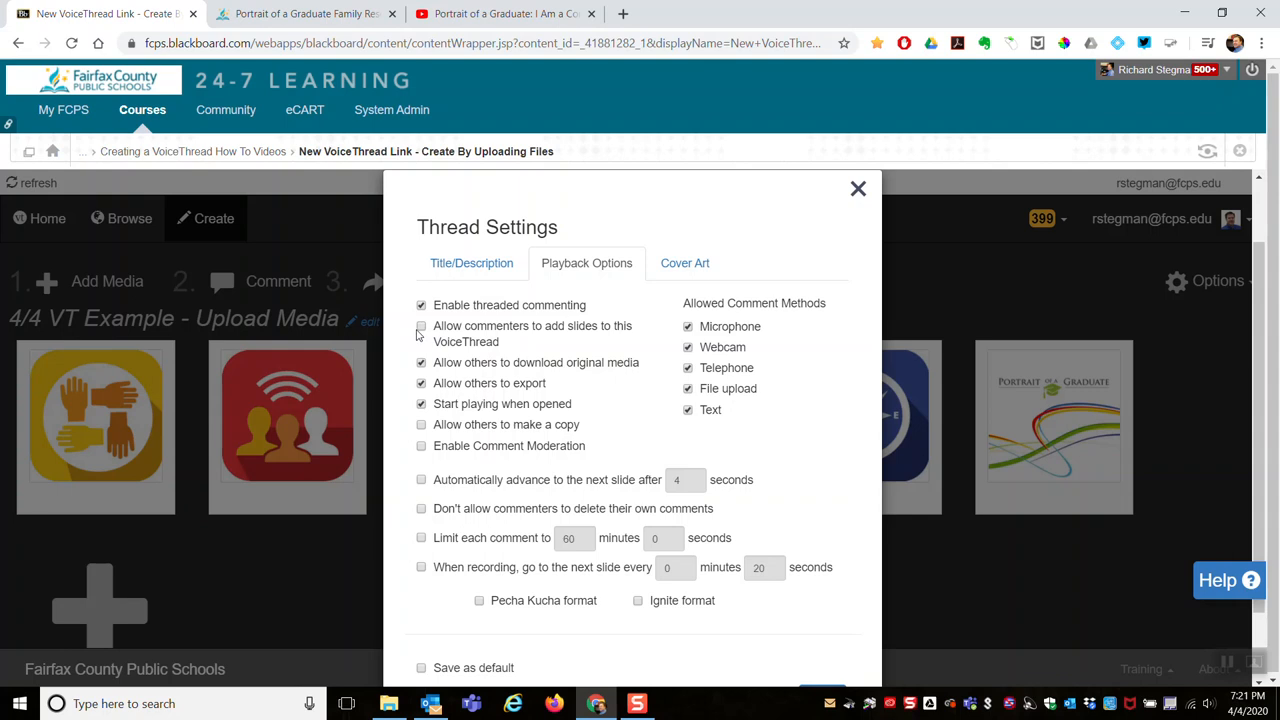
{"action": "left_click", "coordinate": [420, 324]}
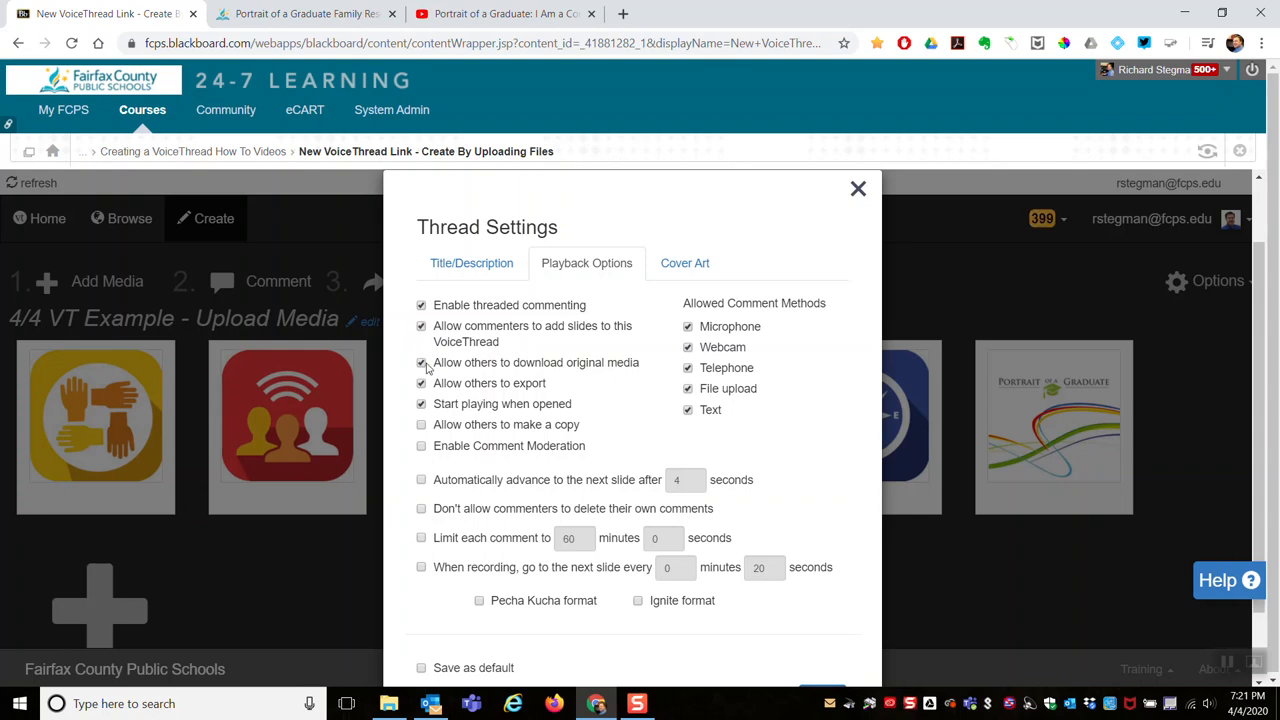
{"action": "left_click", "coordinate": [420, 362]}
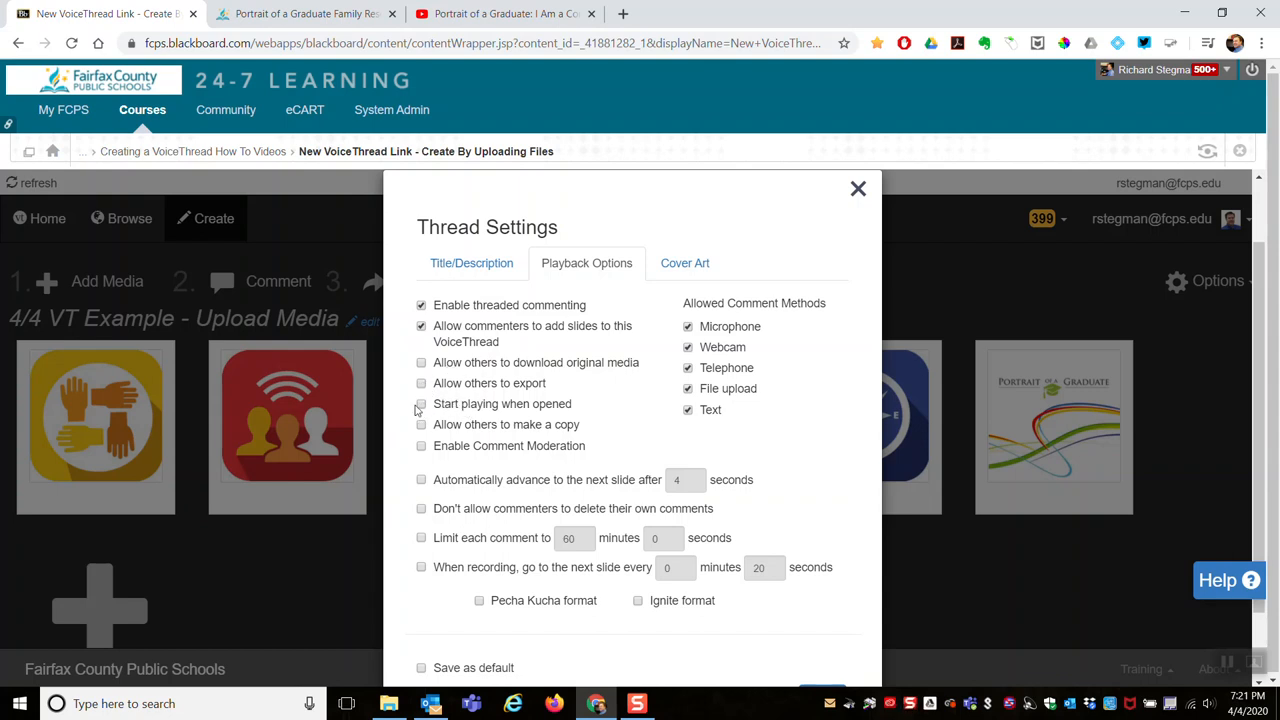
{"action": "mouse_move", "coordinate": [424, 424]}
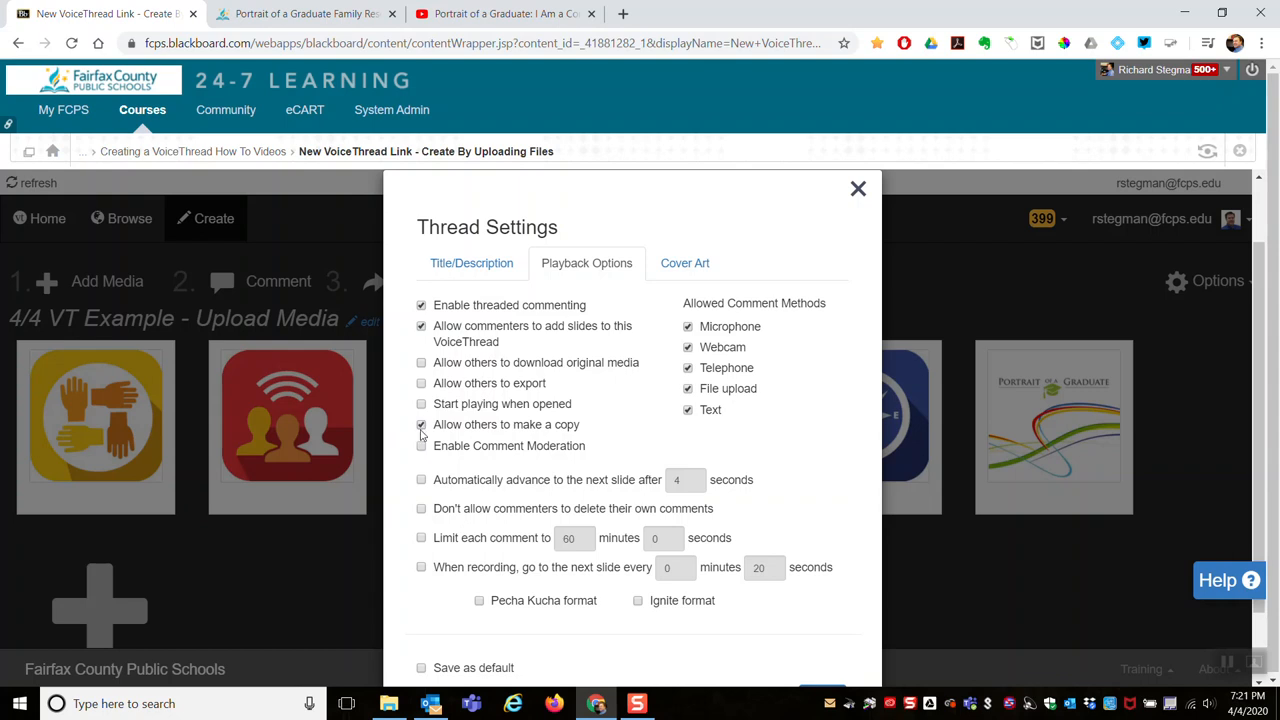
Step: Switch on 'Enable Comment Moderation' in the playback options
{"action": "left_click", "coordinate": [420, 444]}
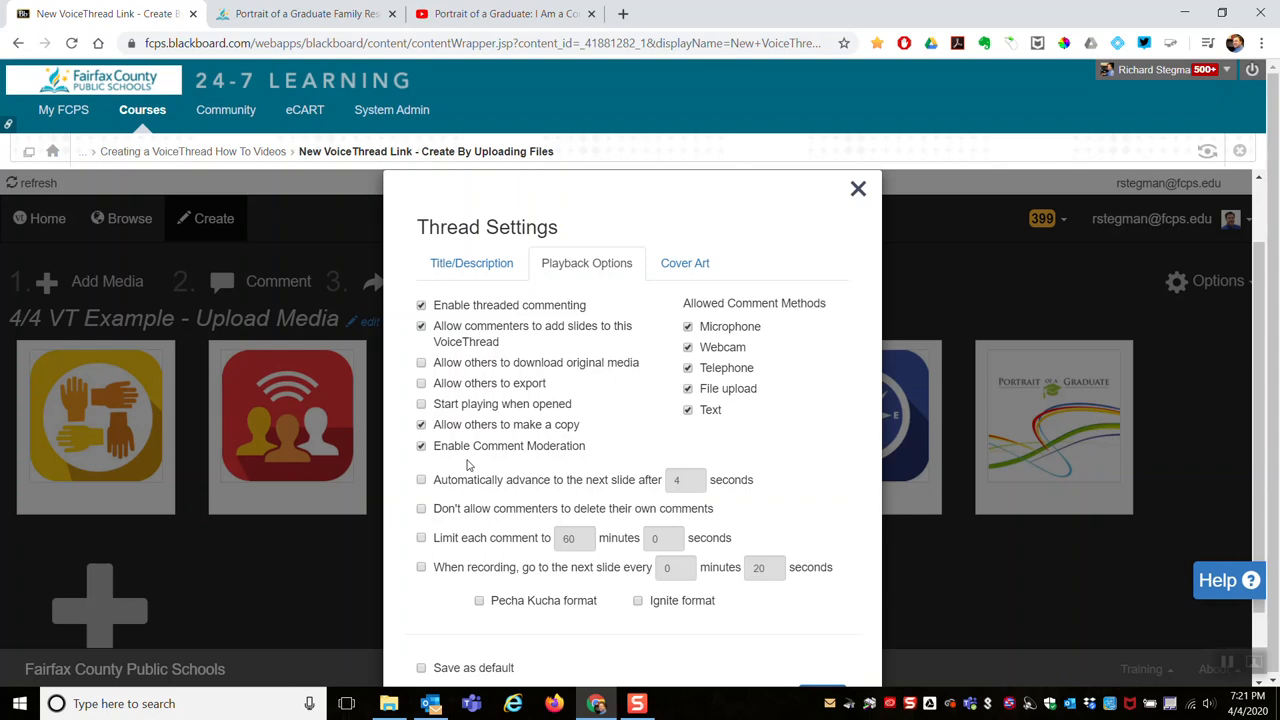
{"action": "mouse_move", "coordinate": [444, 464]}
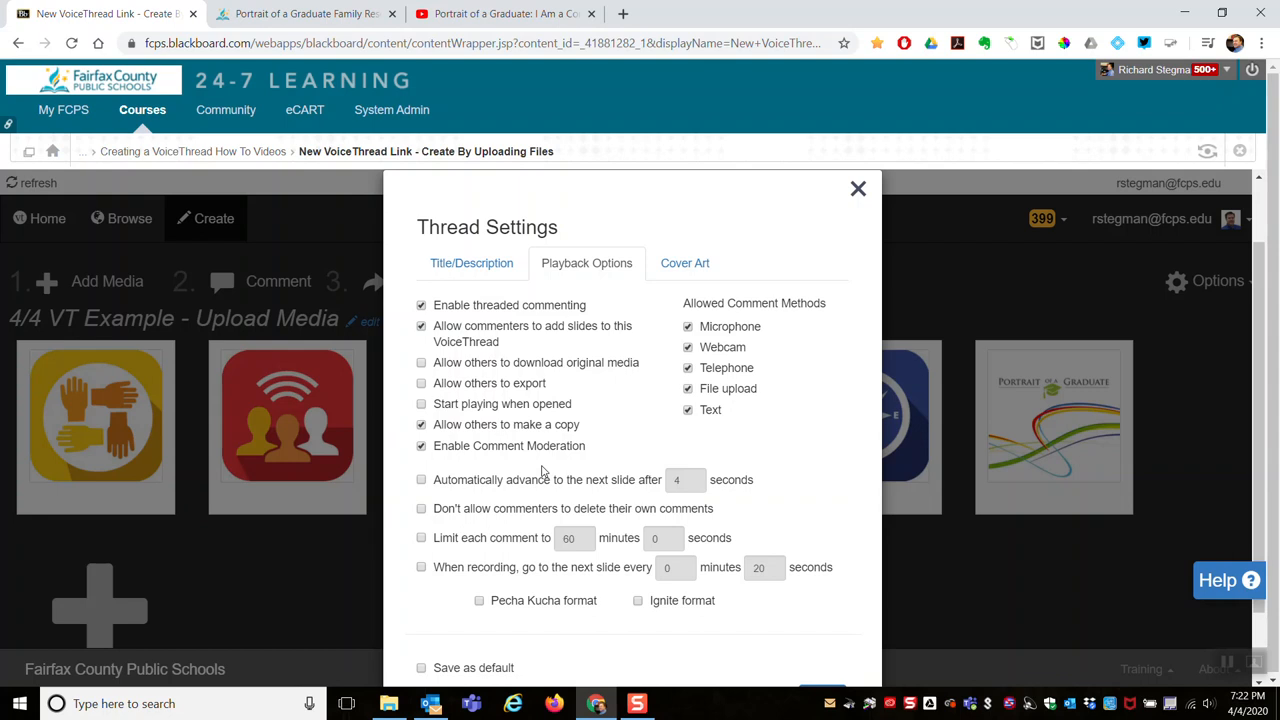
{"action": "mouse_move", "coordinate": [408, 404]}
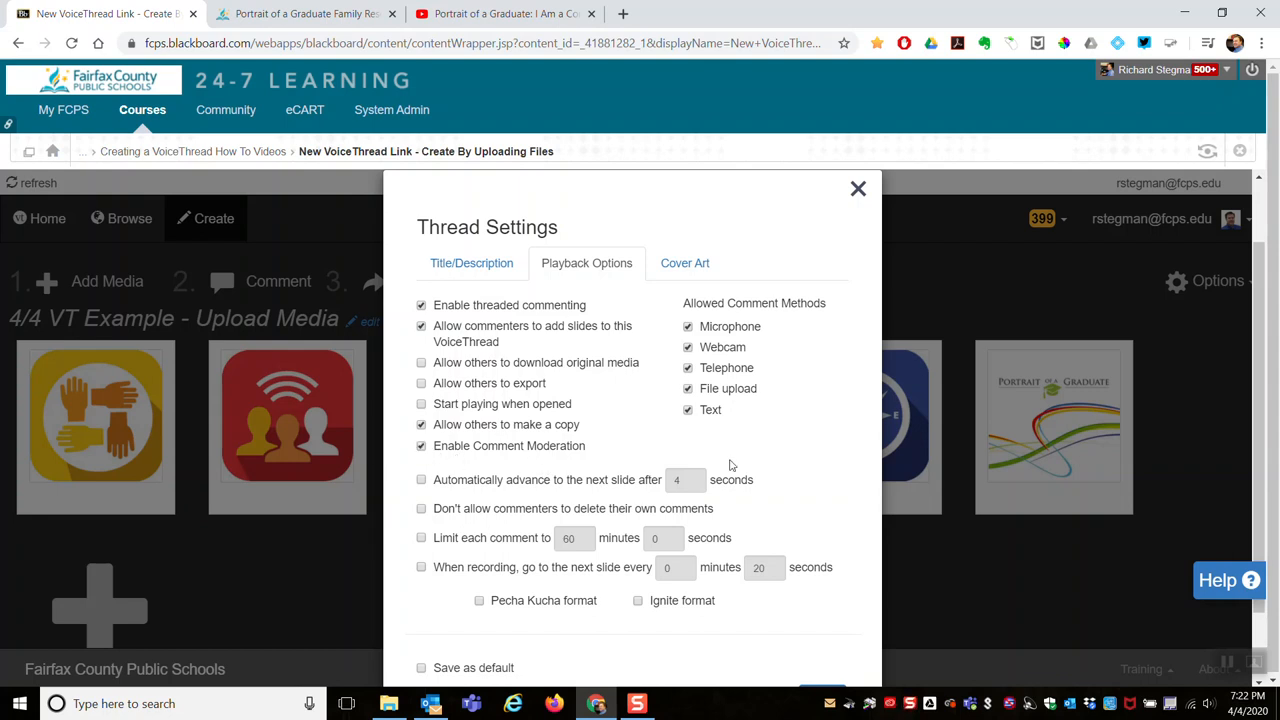
{"action": "left_click", "coordinate": [688, 410]}
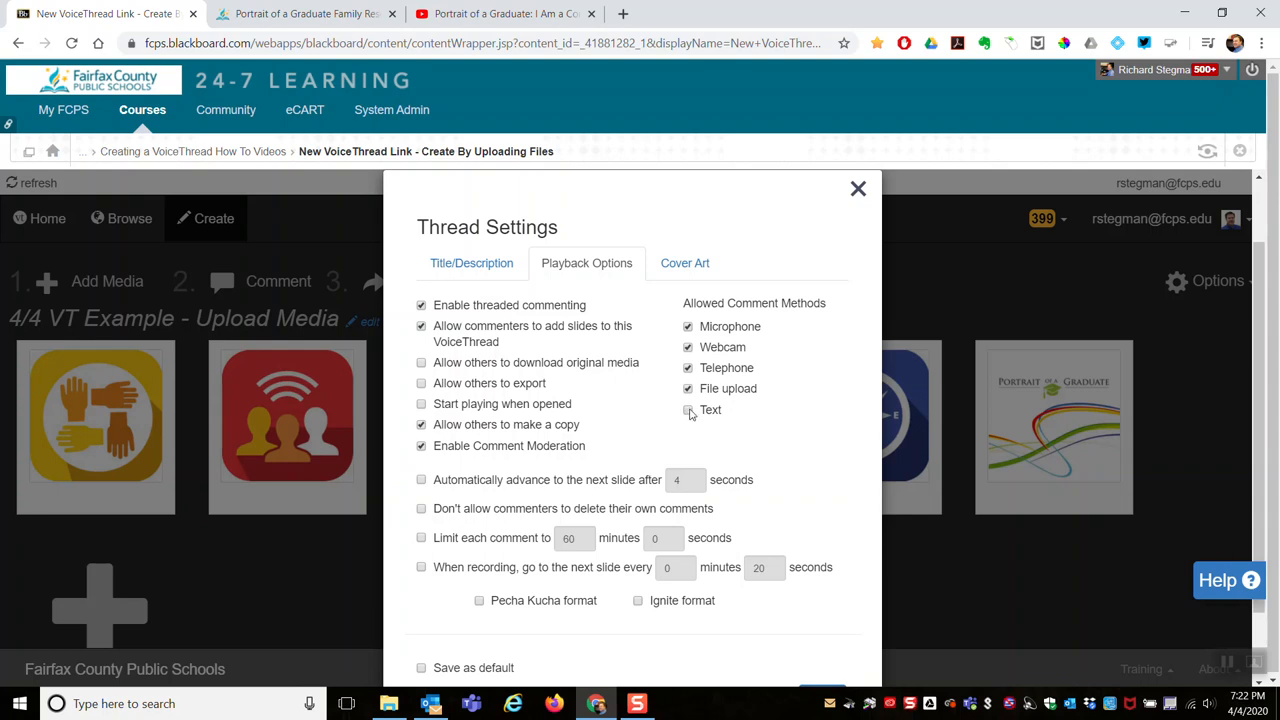
{"action": "left_click", "coordinate": [688, 410]}
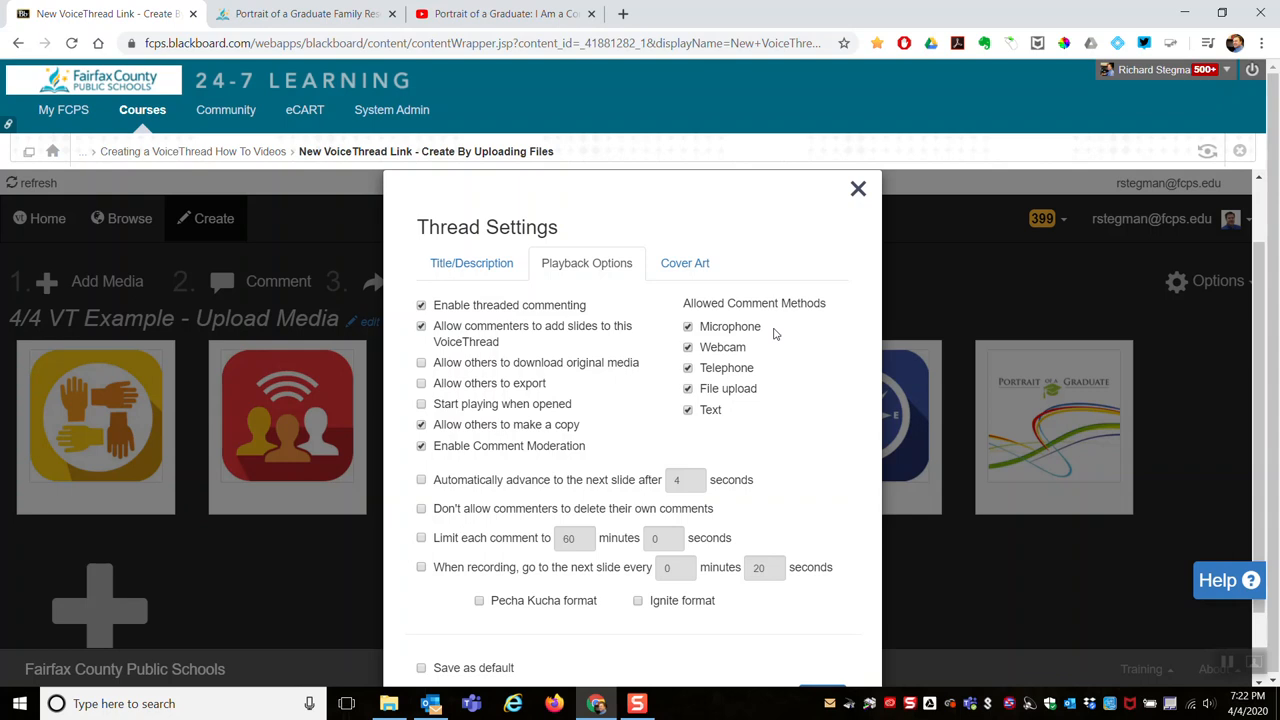
{"action": "mouse_move", "coordinate": [776, 404]}
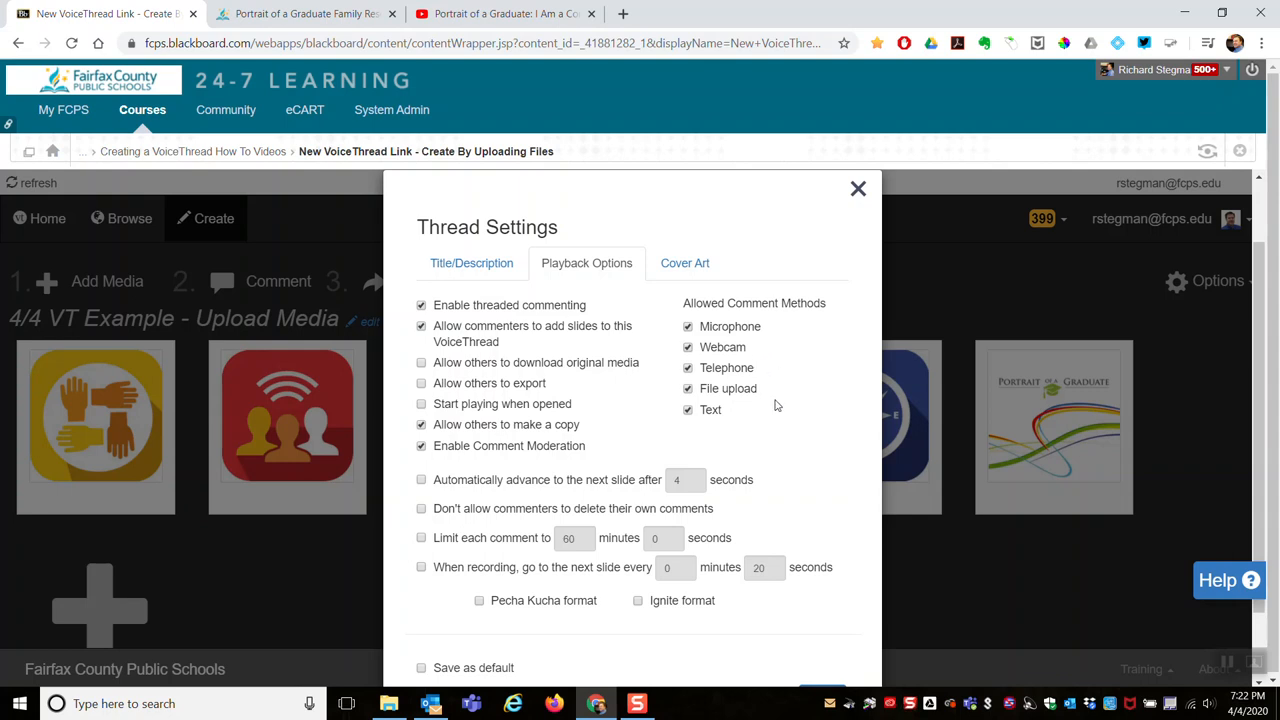
{"action": "mouse_move", "coordinate": [760, 418]}
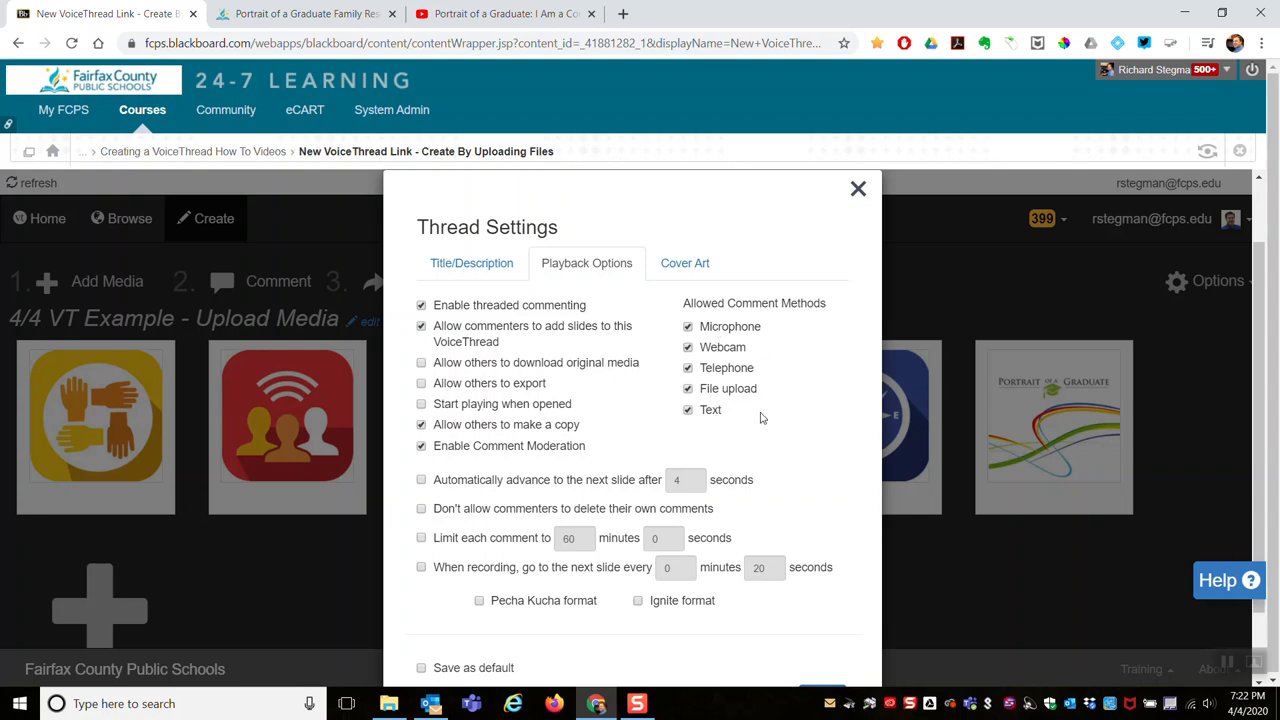
{"action": "mouse_move", "coordinate": [760, 442]}
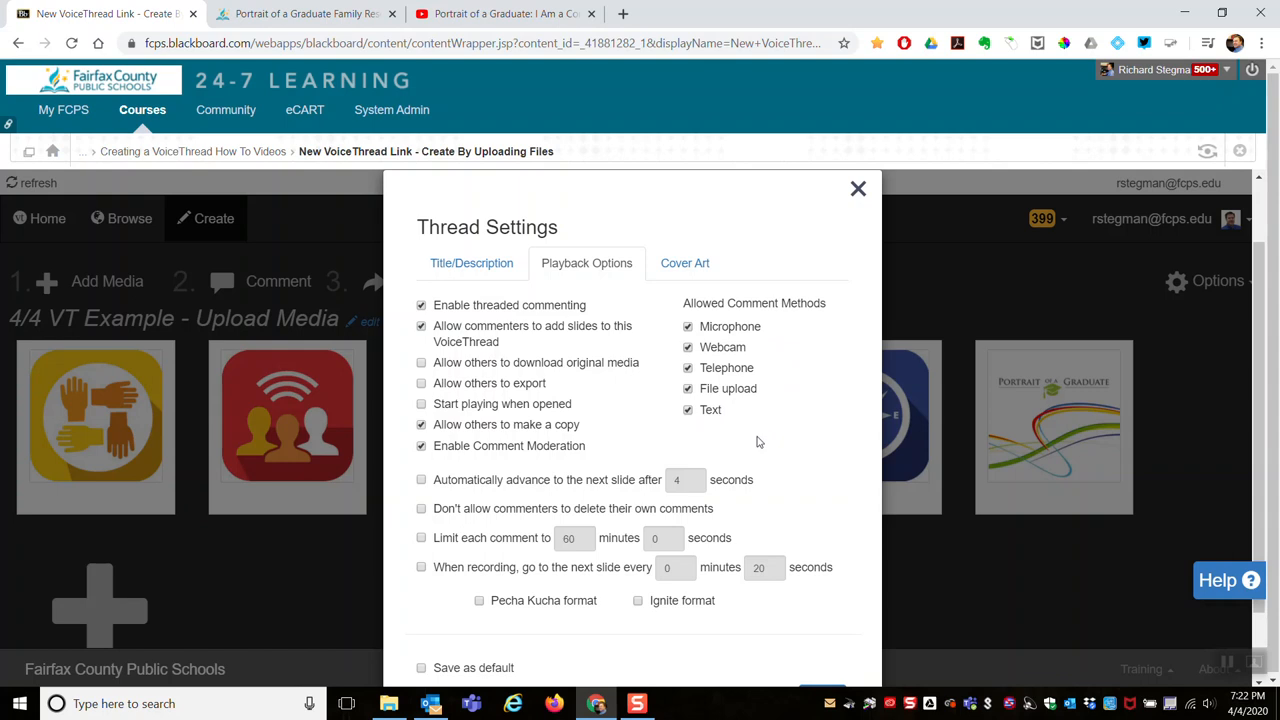
{"action": "left_click", "coordinate": [420, 480]}
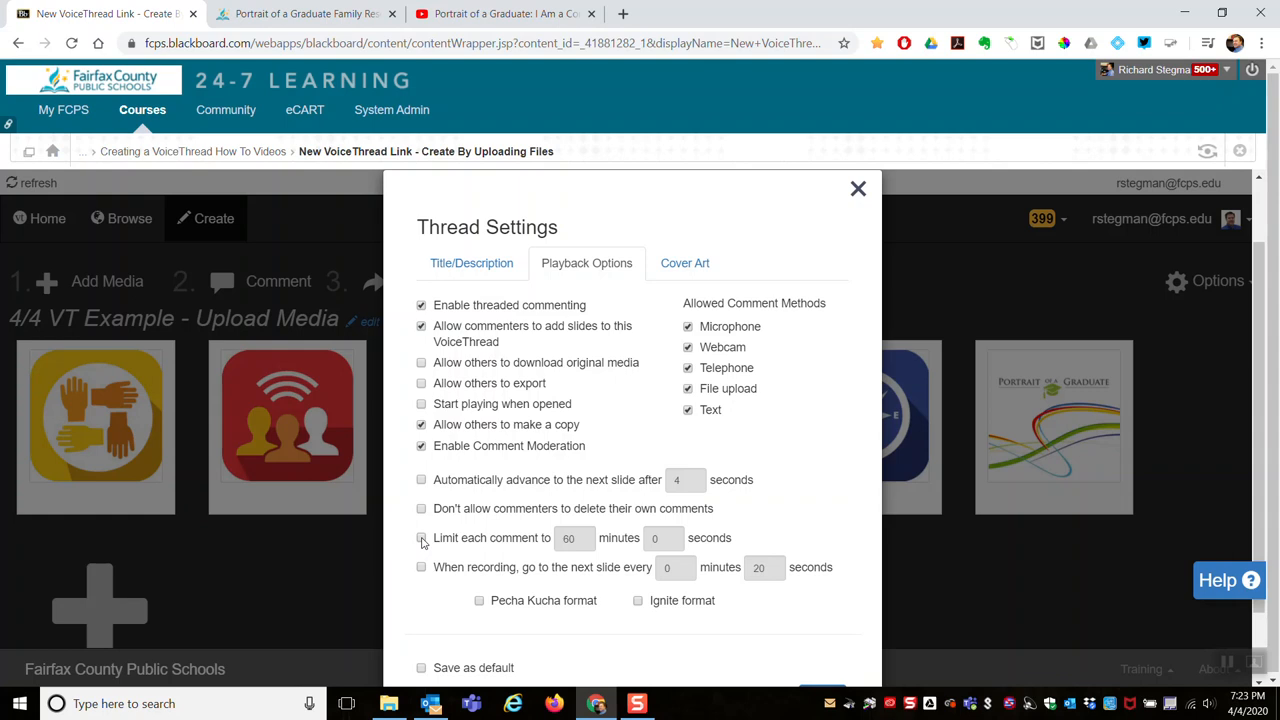
Step: Limit each comment to 4 minutes and save, confirming 'Settings updated'
{"action": "left_click", "coordinate": [420, 536]}
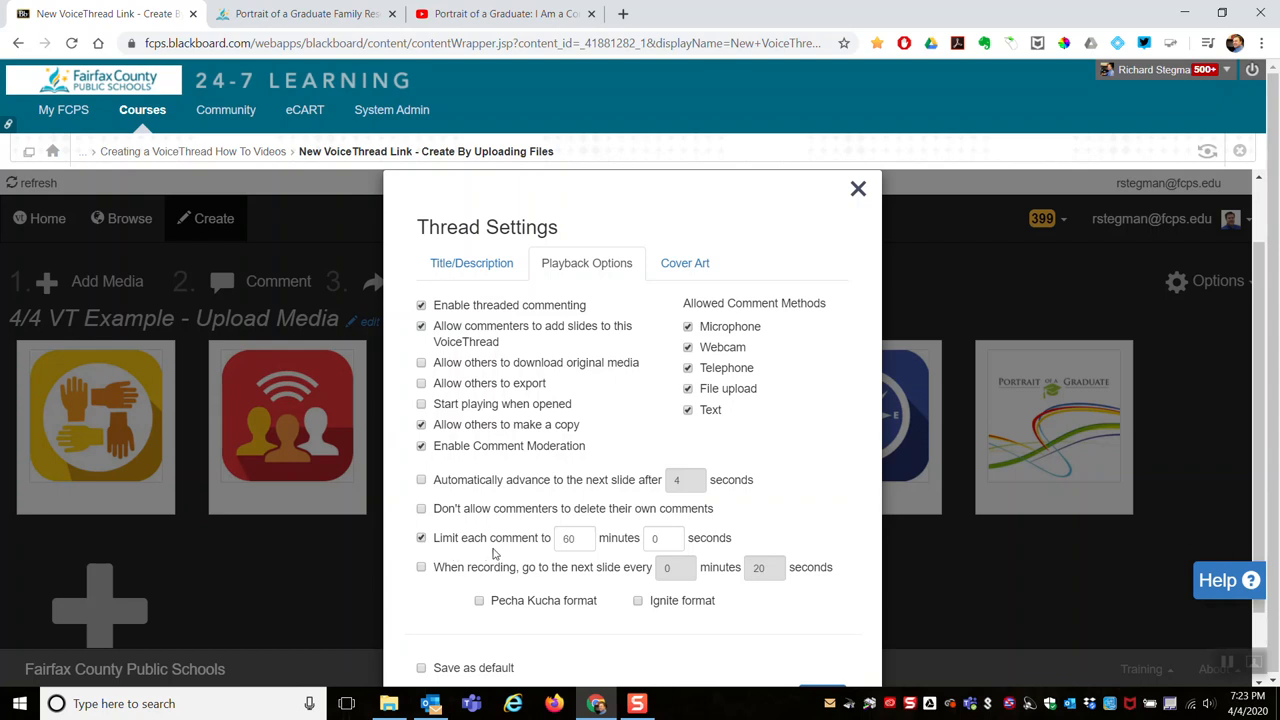
{"action": "left_click", "coordinate": [576, 538]}
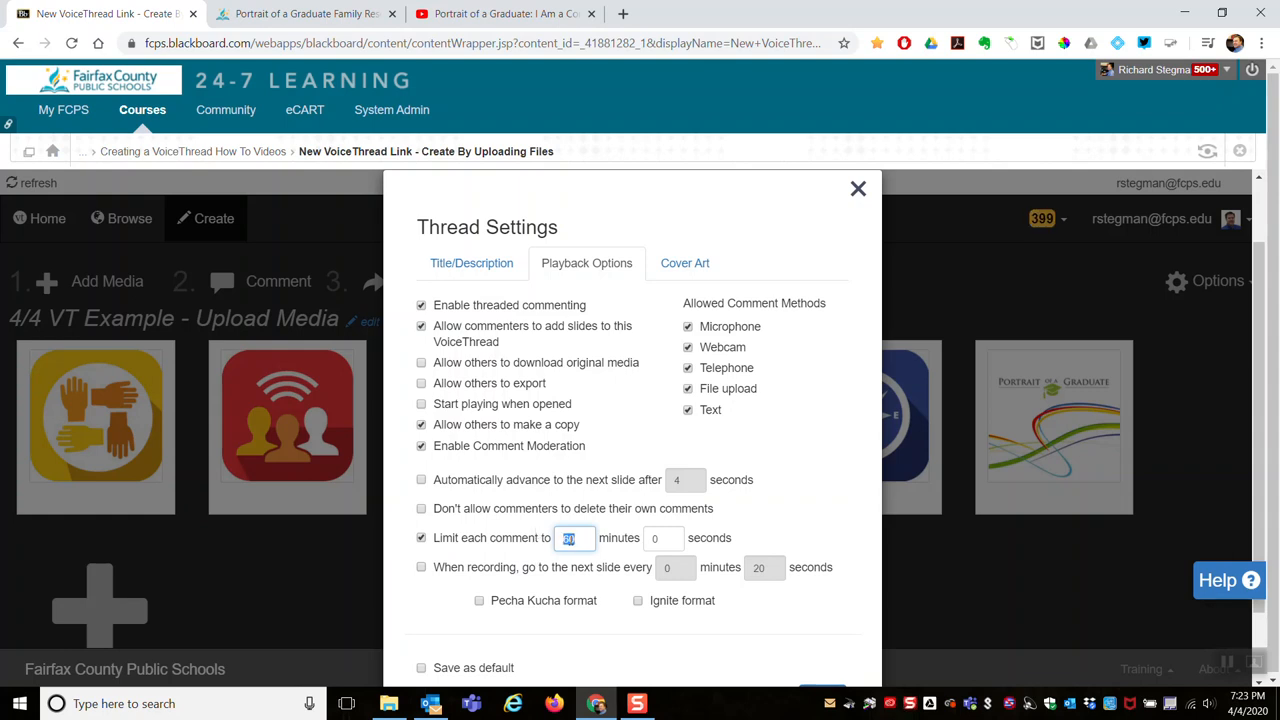
{"action": "type", "text": "4"}
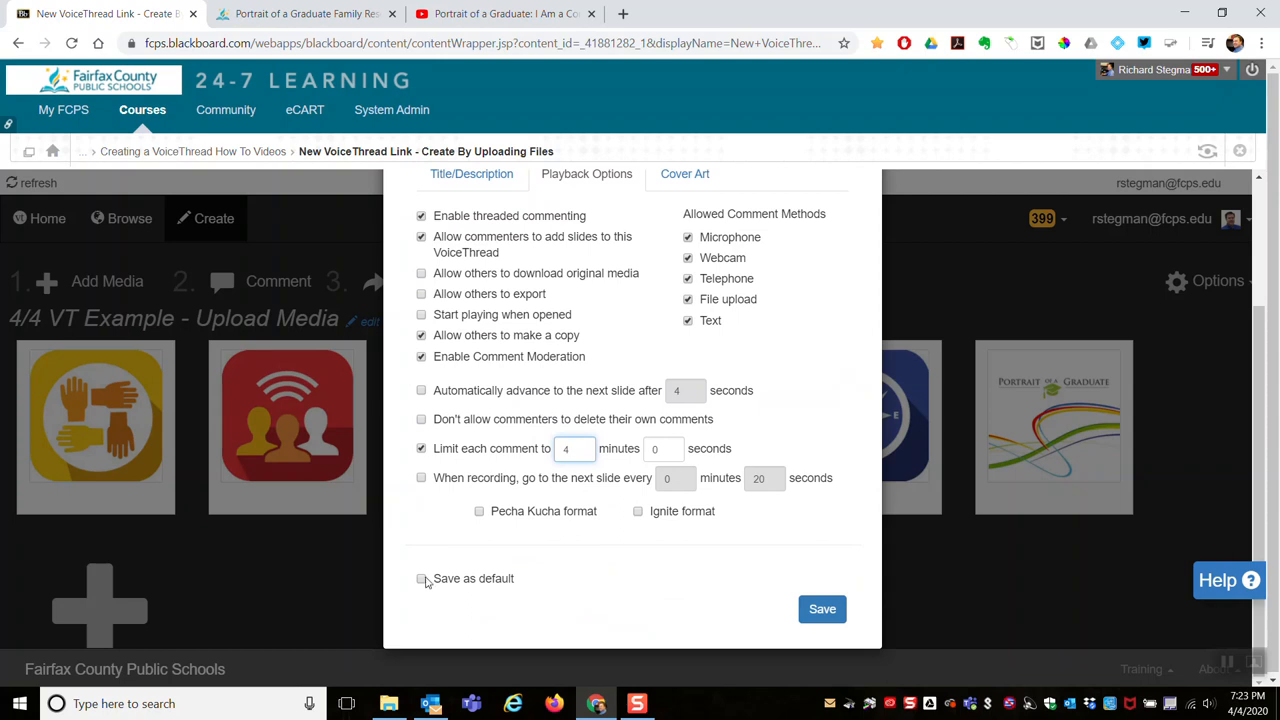
{"action": "mouse_move", "coordinate": [408, 600]}
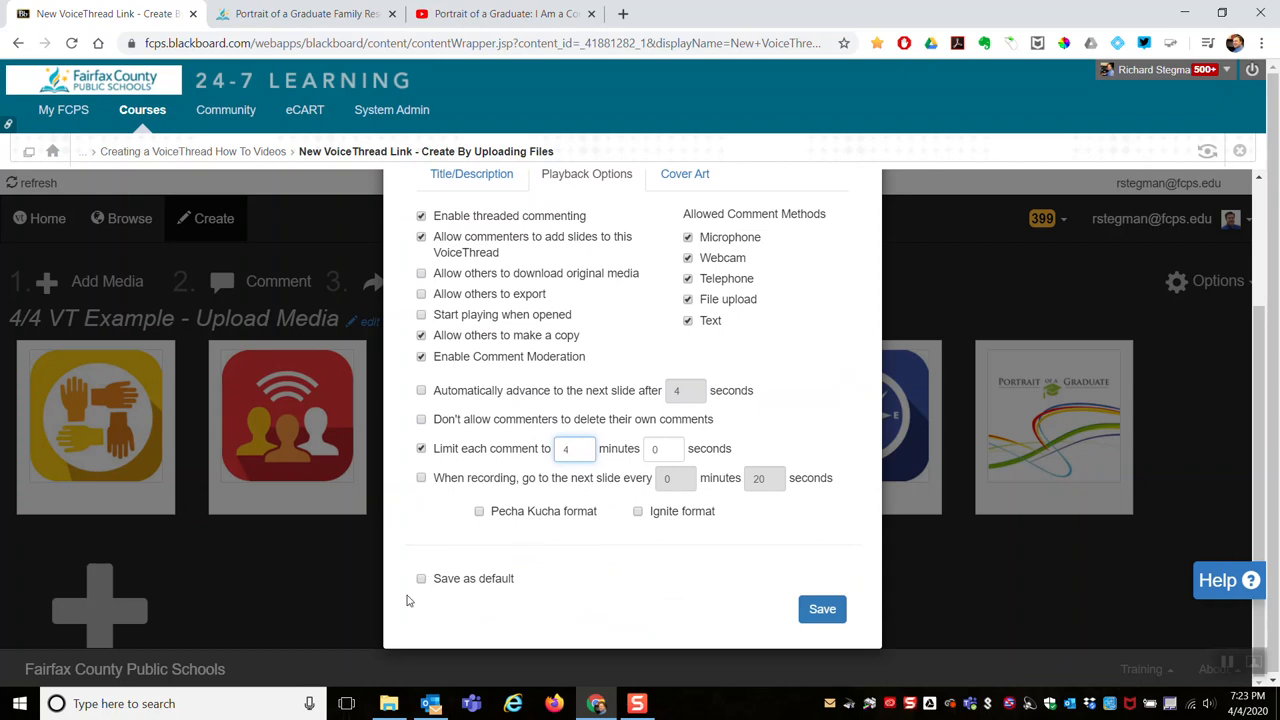
{"action": "mouse_move", "coordinate": [604, 582]}
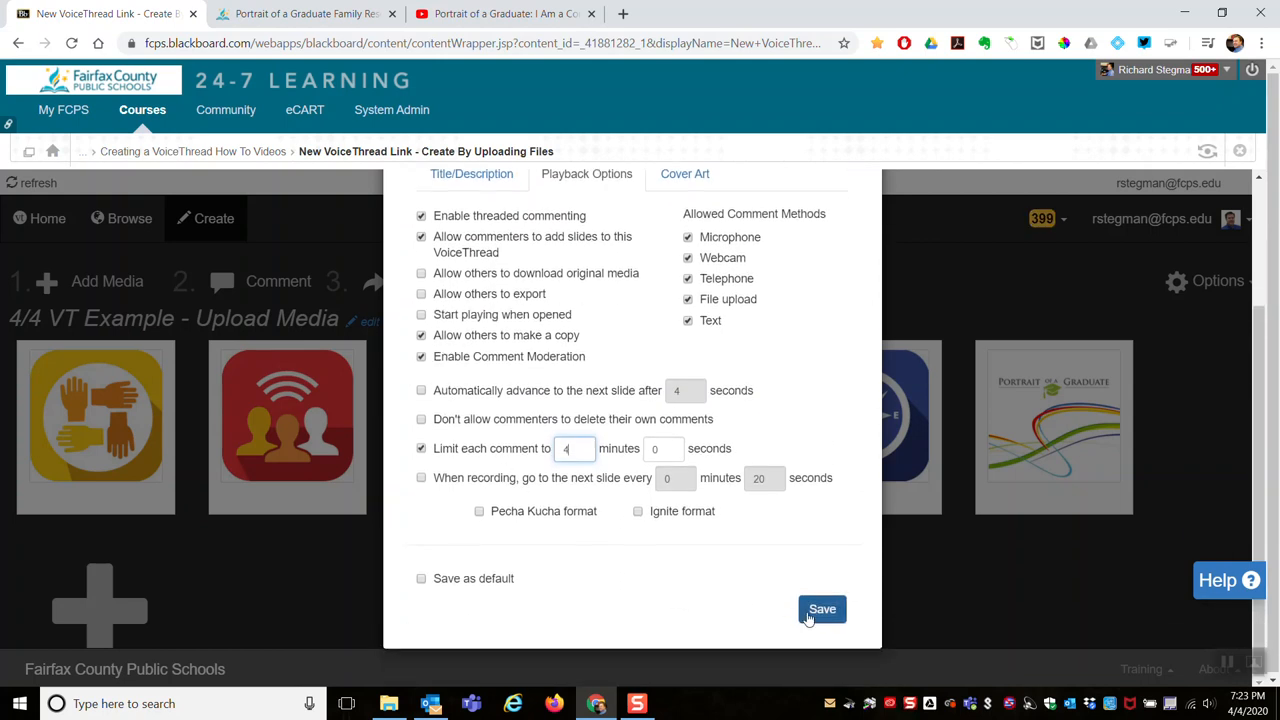
{"action": "left_click", "coordinate": [820, 608]}
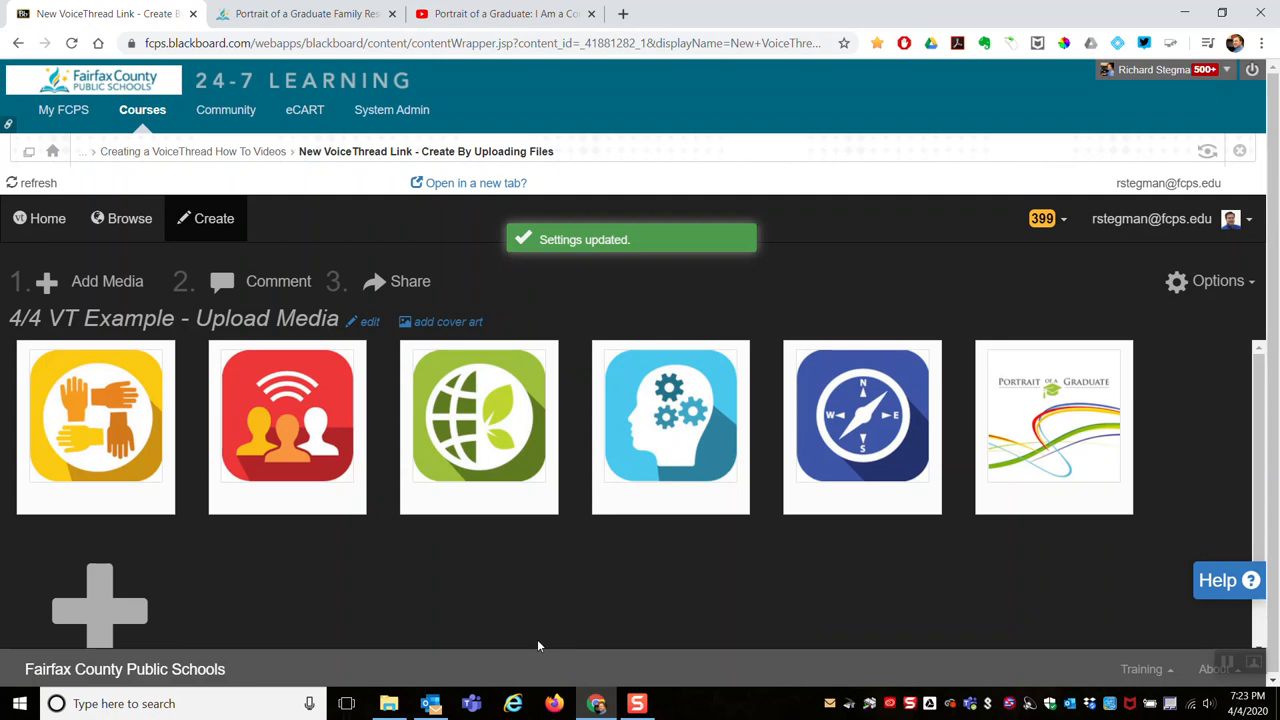